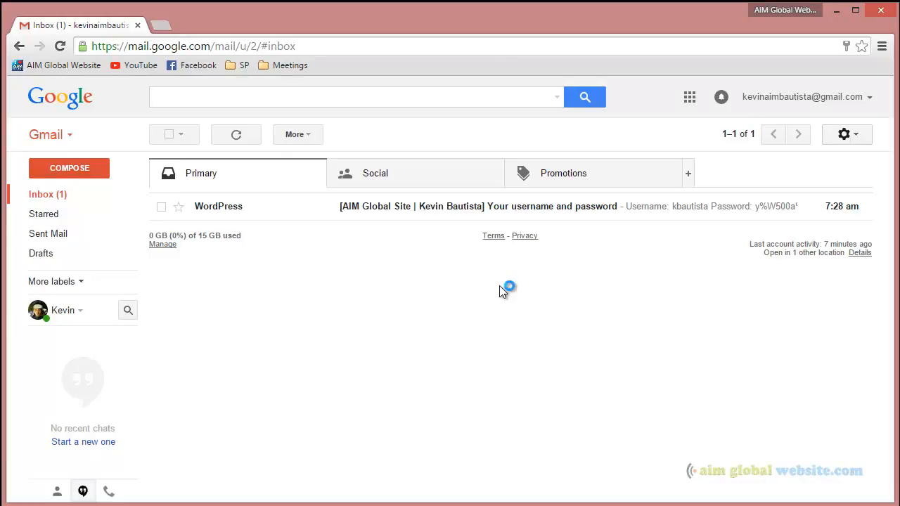
mouse_move(411, 253)
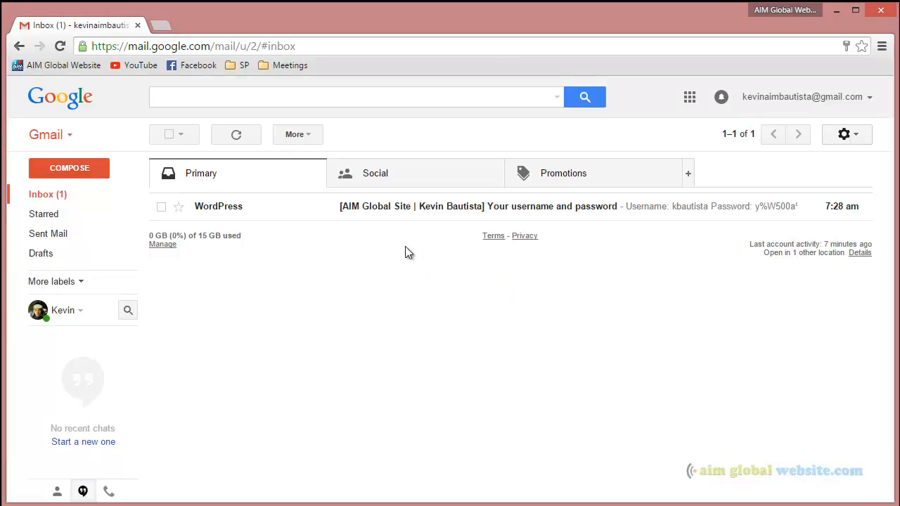
mouse_move(406, 225)
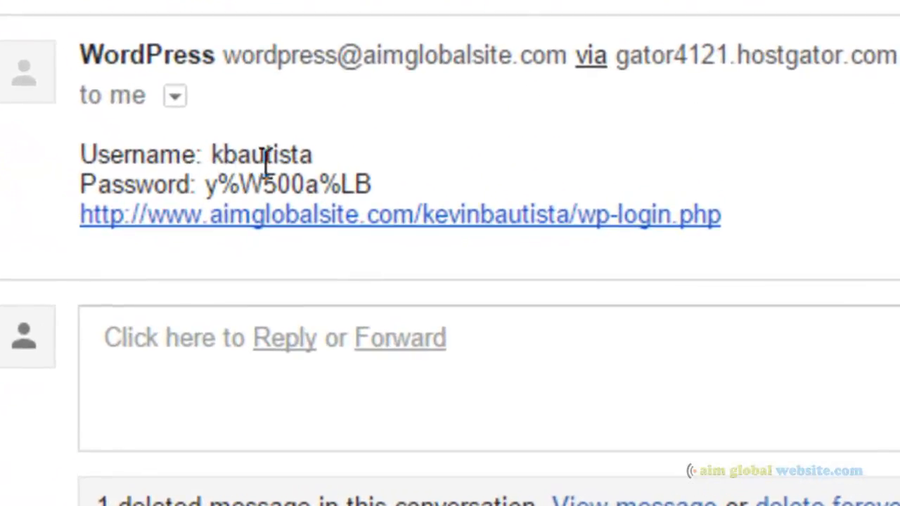
mouse_move(323, 232)
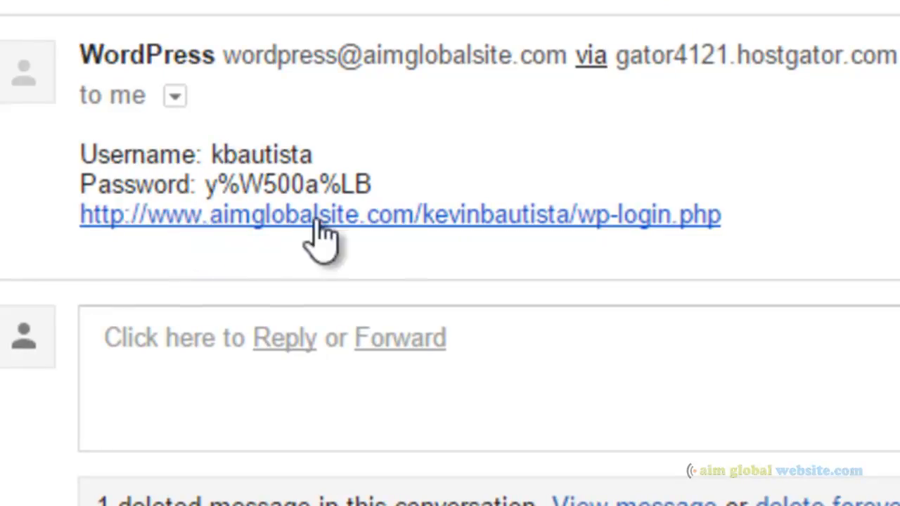
mouse_move(518, 242)
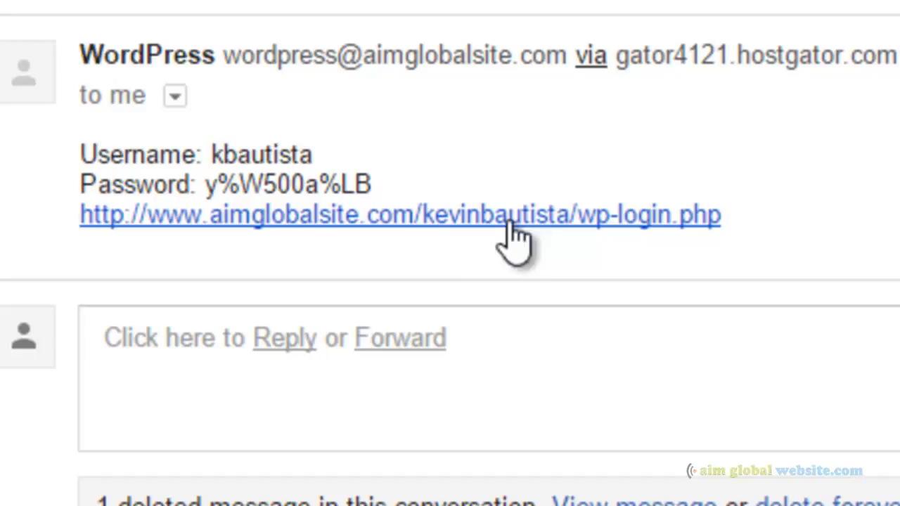
mouse_move(391, 256)
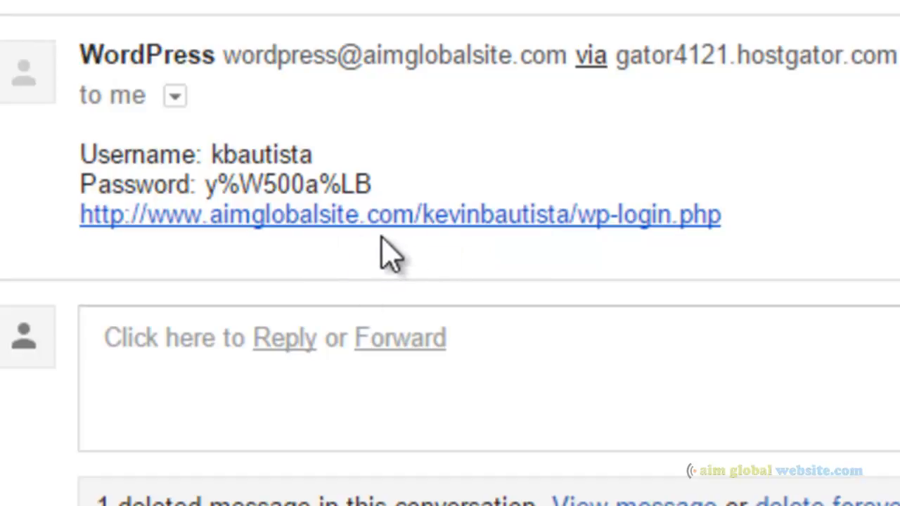
mouse_move(380, 232)
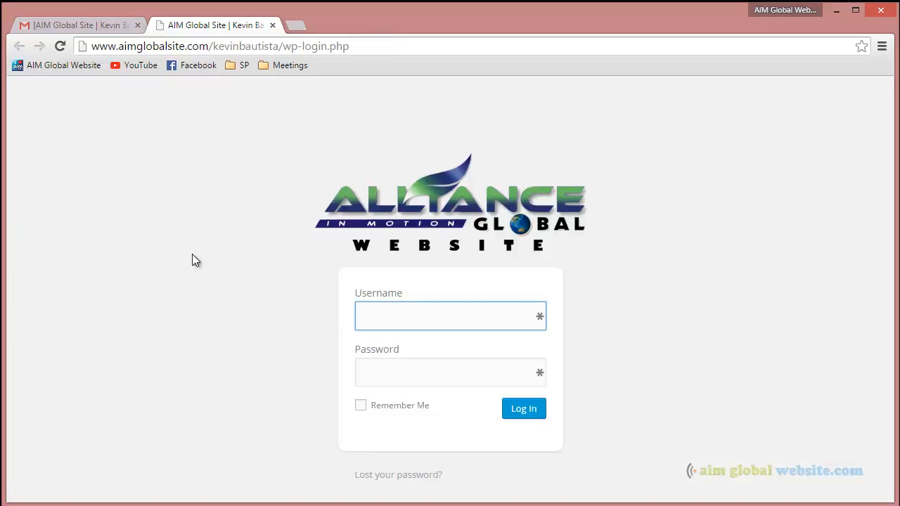
mouse_move(736, 252)
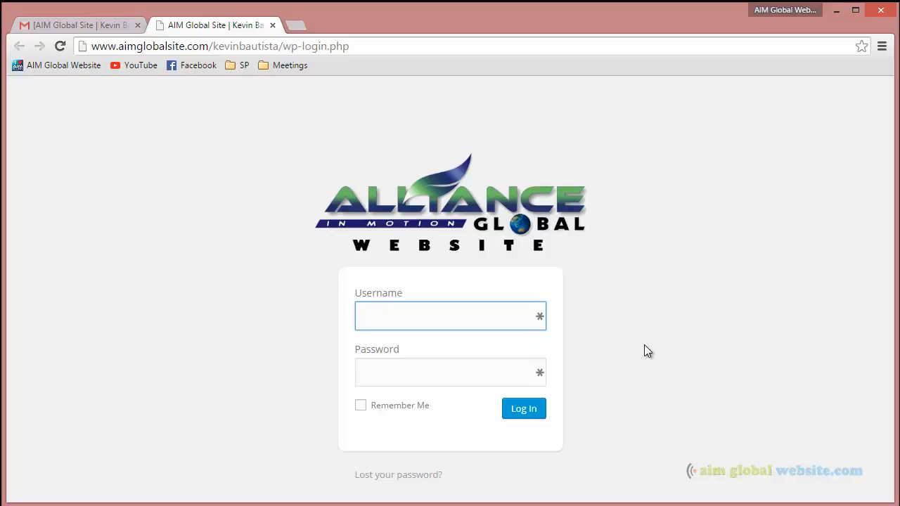
mouse_move(35, 3)
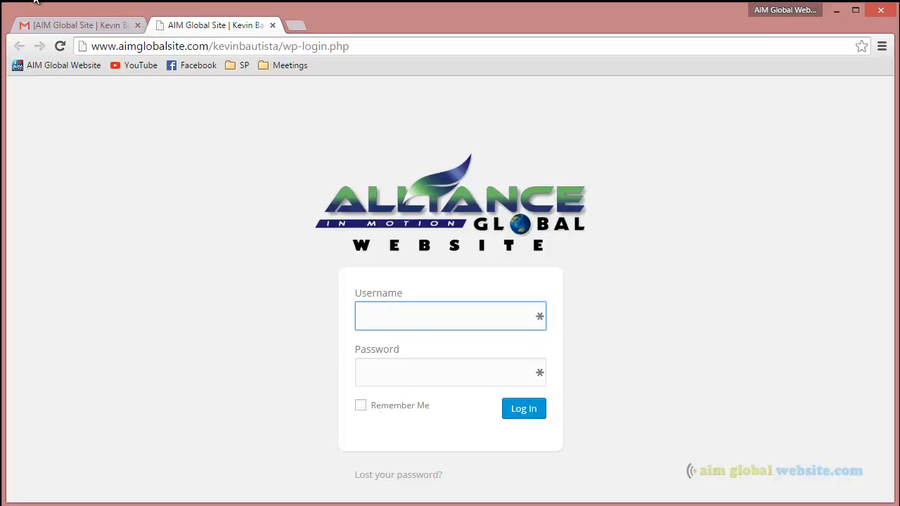
Copy the username from the Gmail message and paste it into the Username field
click(77, 25)
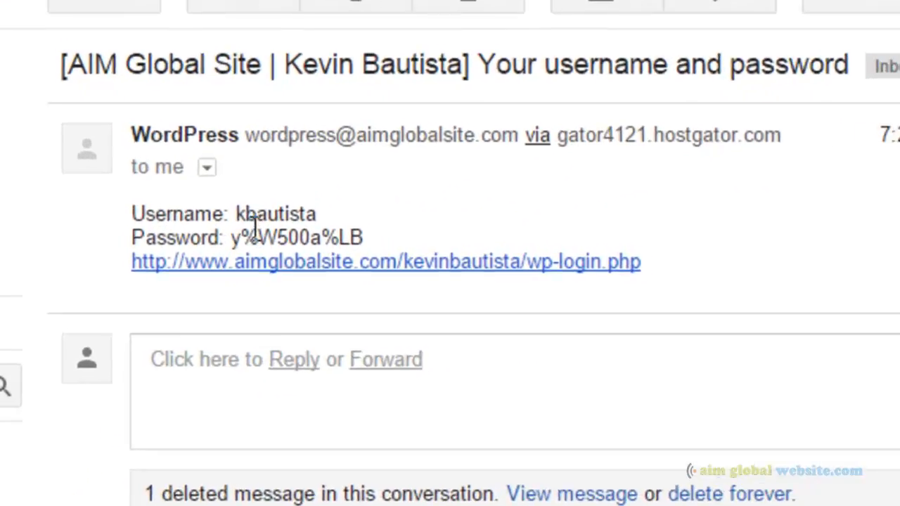
double_click(274, 214)
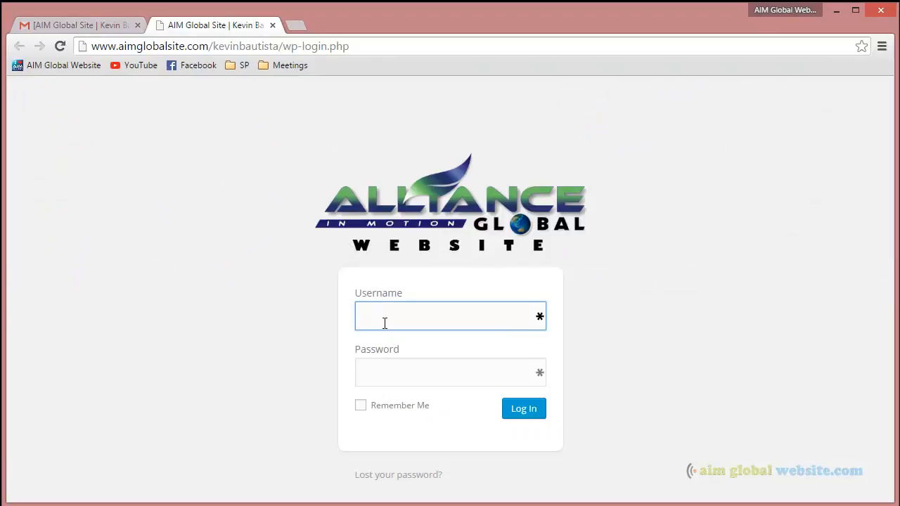
right_click(383, 315)
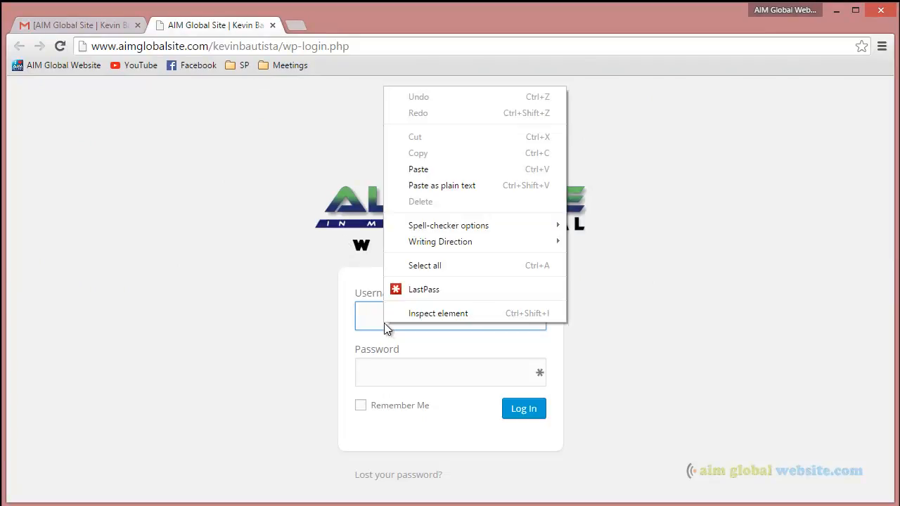
click(419, 169)
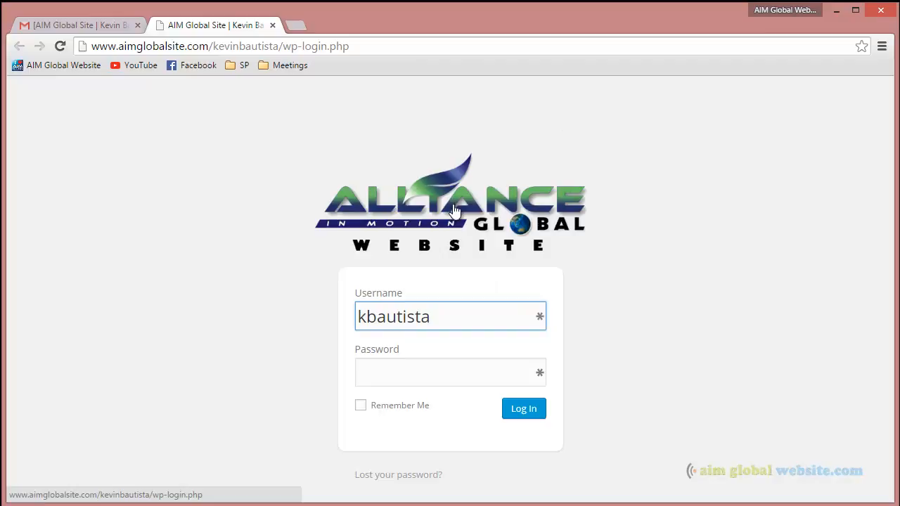
click(77, 25)
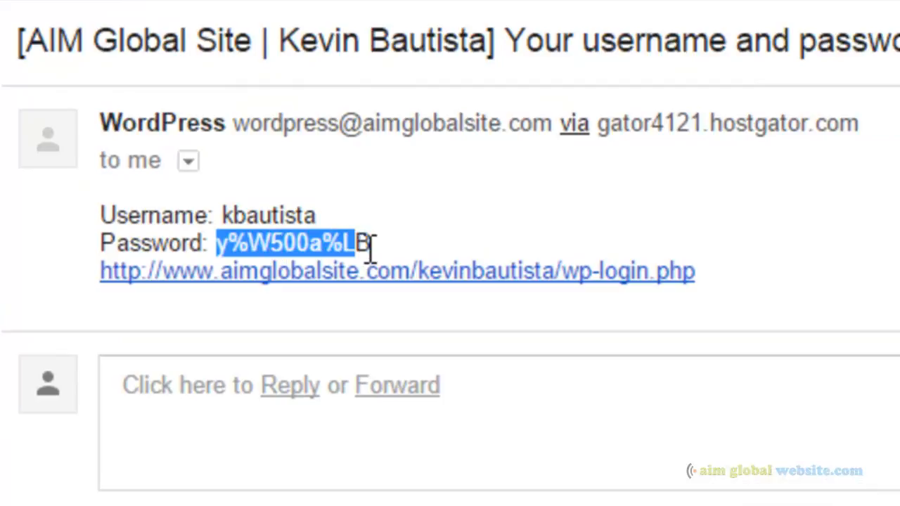
Copy the emailed password and paste it into the Password field
right_click(366, 241)
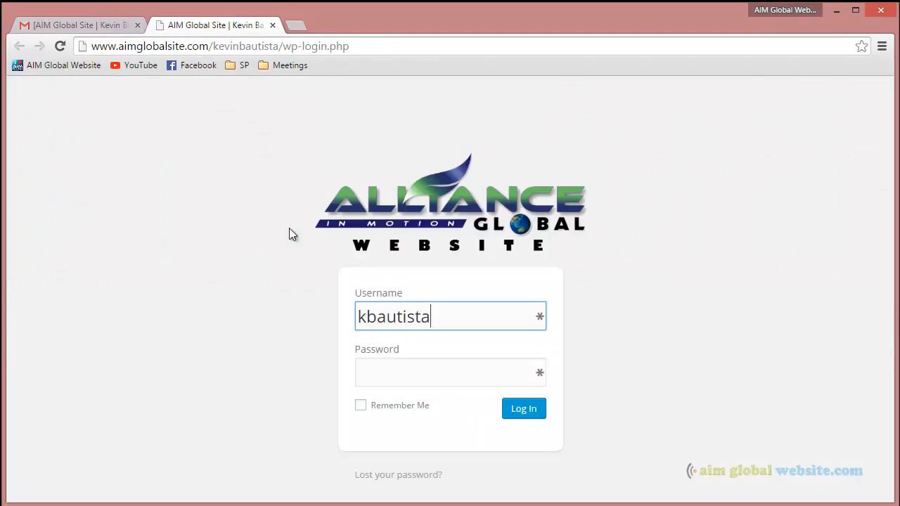
right_click(450, 371)
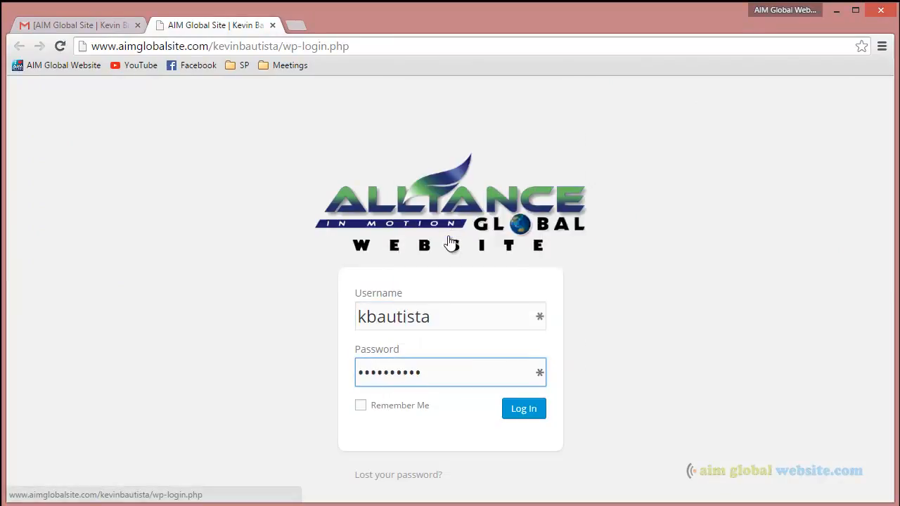
mouse_move(613, 312)
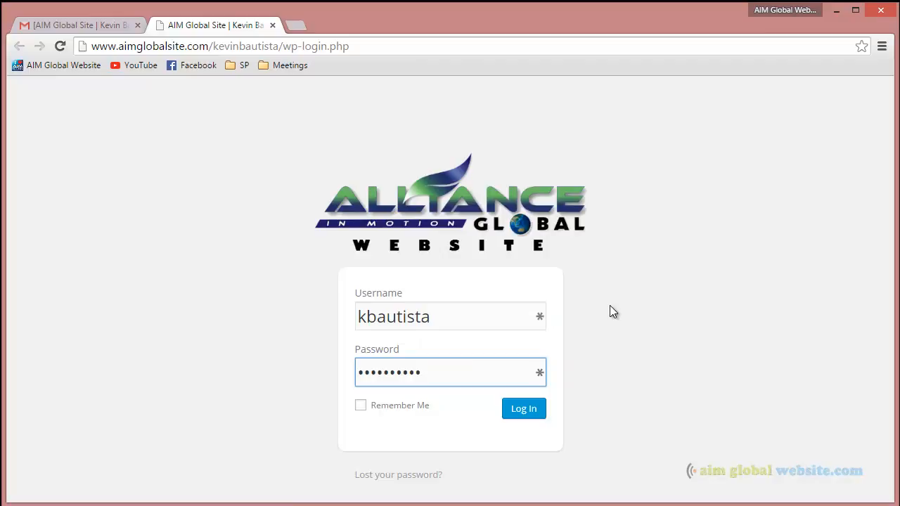
mouse_move(417, 434)
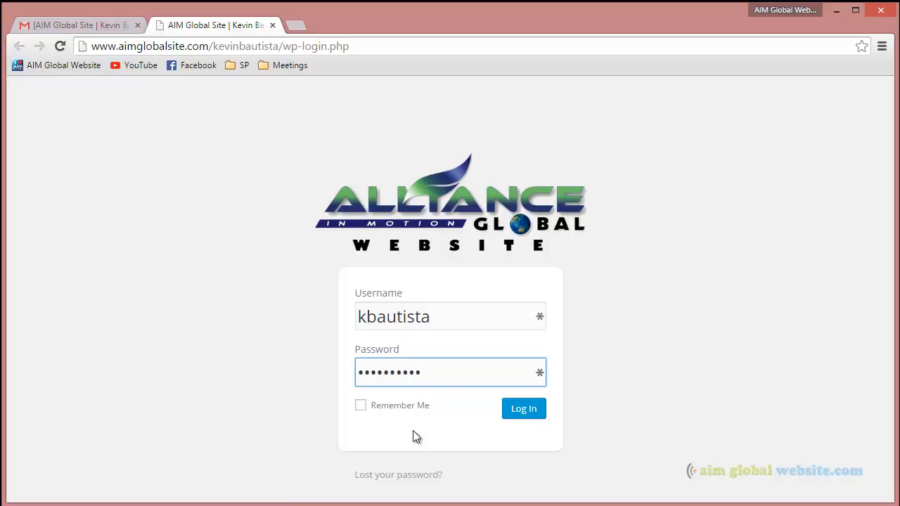
mouse_move(694, 293)
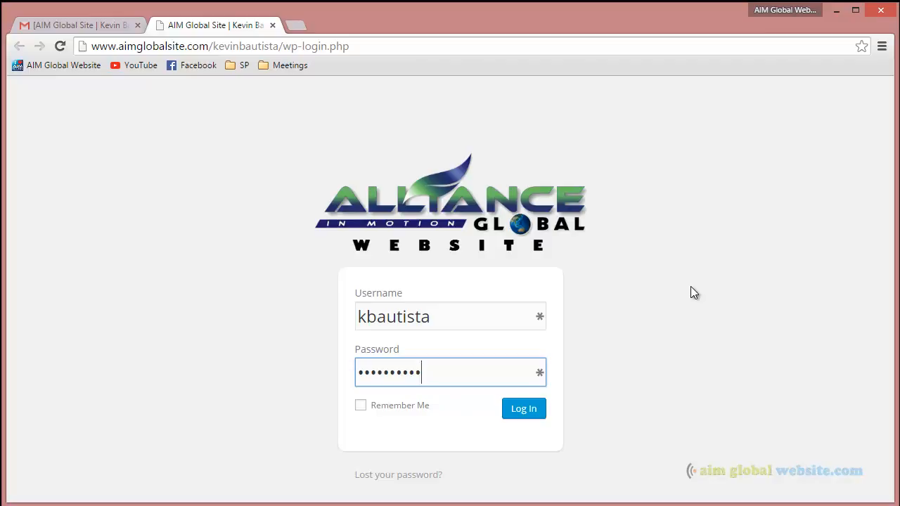
key(f11)
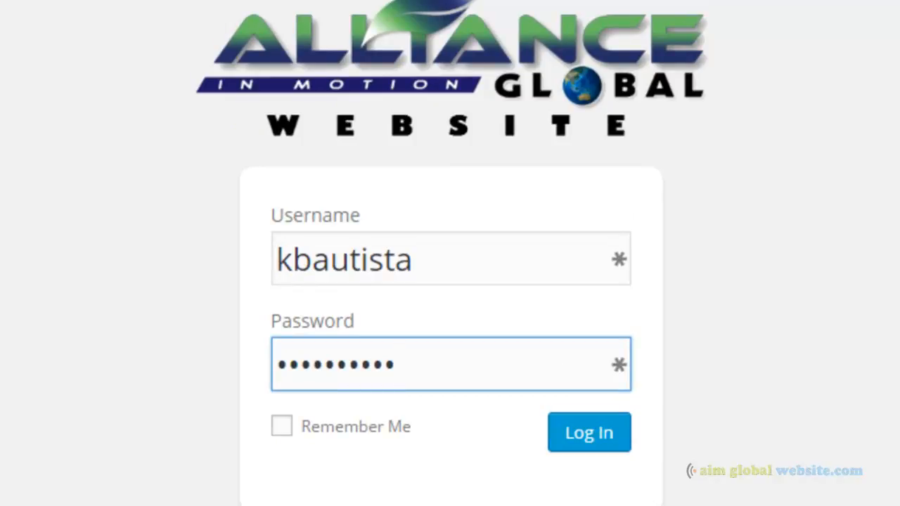
click(450, 364)
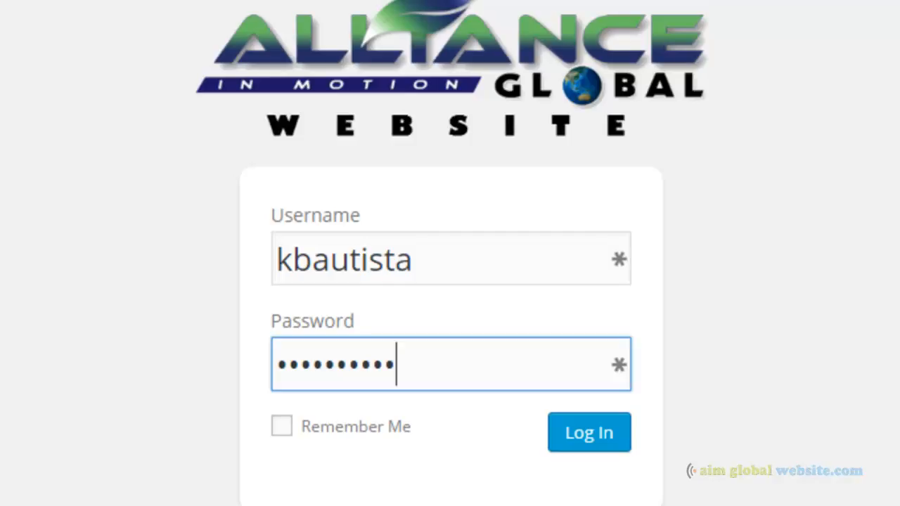
mouse_move(99, 175)
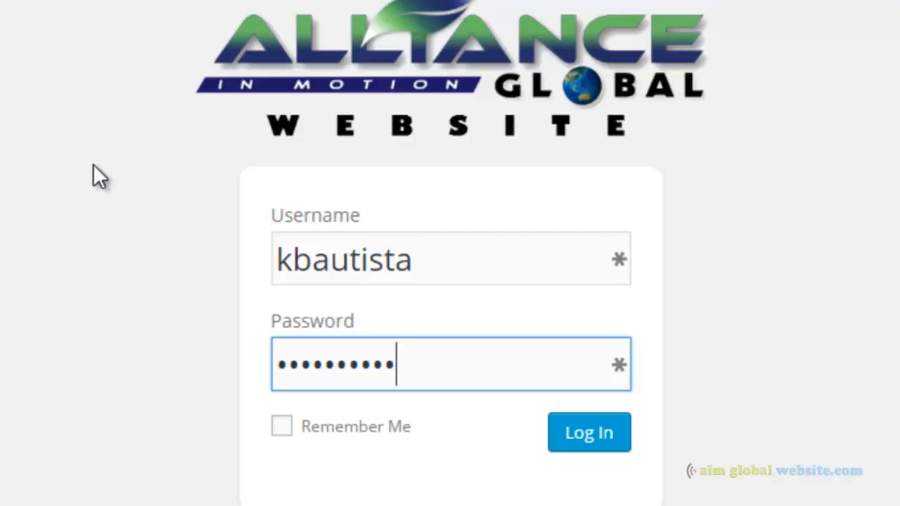
mouse_move(303, 443)
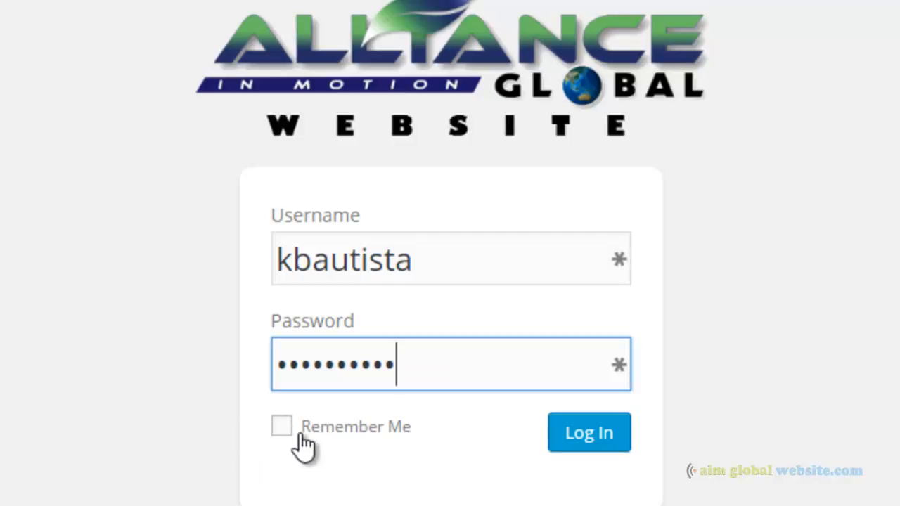
mouse_move(306, 438)
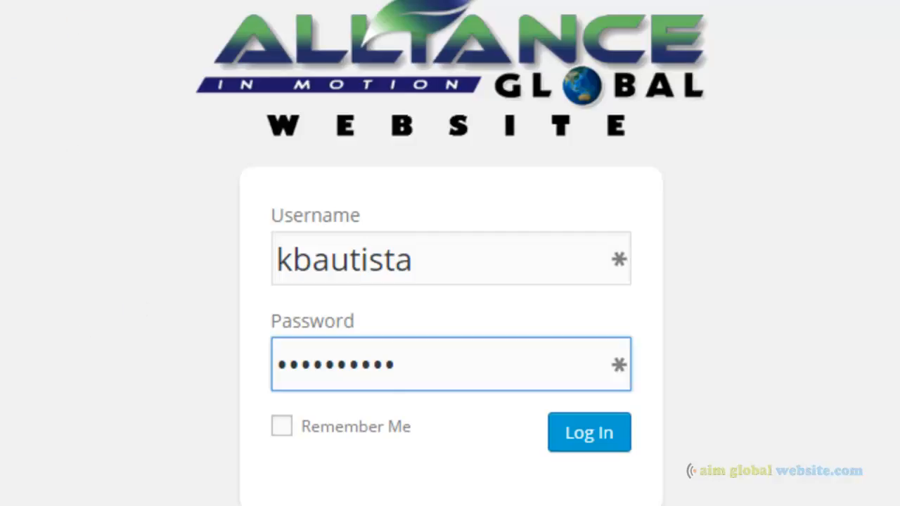
click(450, 364)
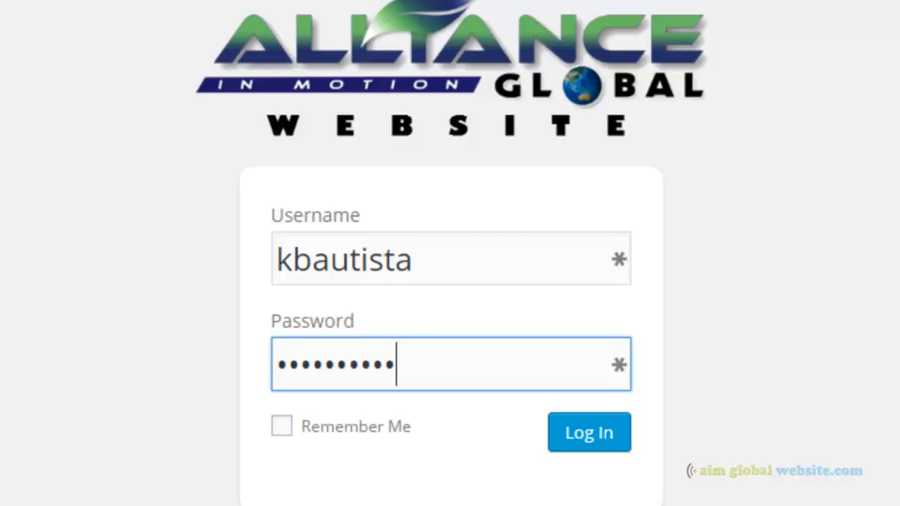
mouse_move(292, 435)
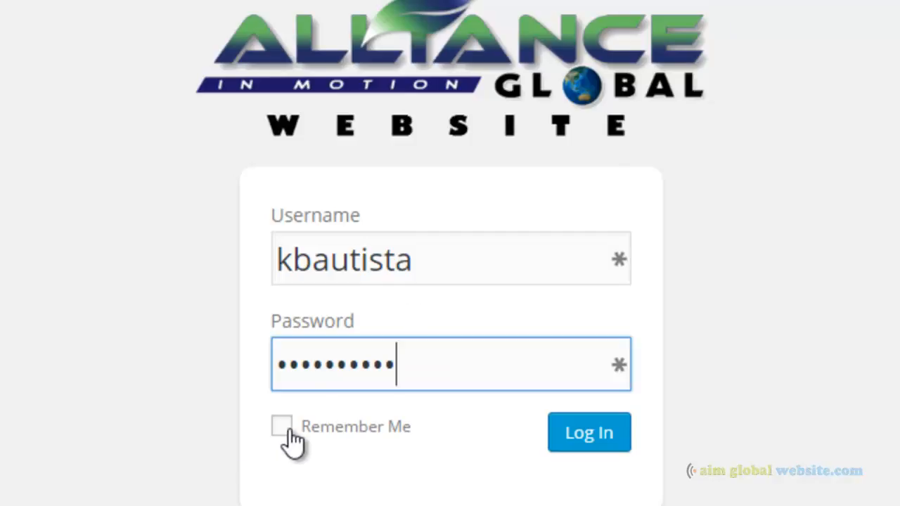
mouse_move(11, 279)
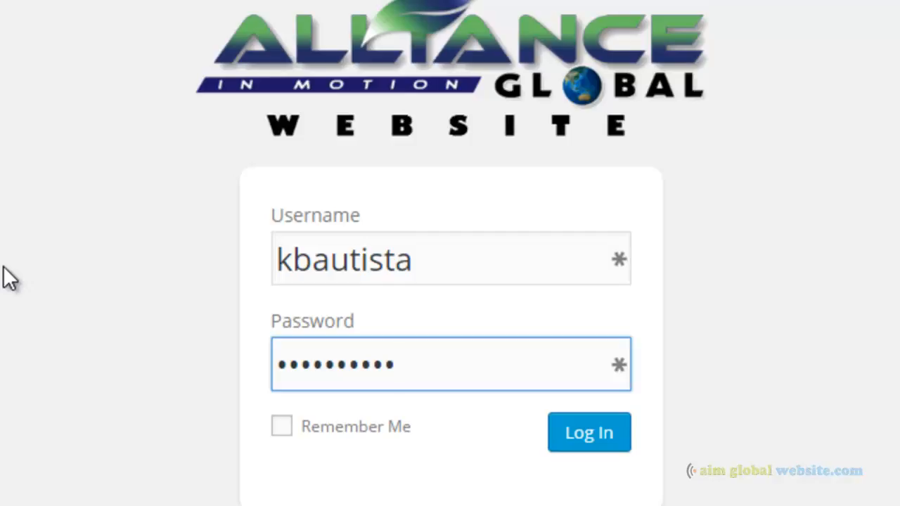
mouse_move(597, 471)
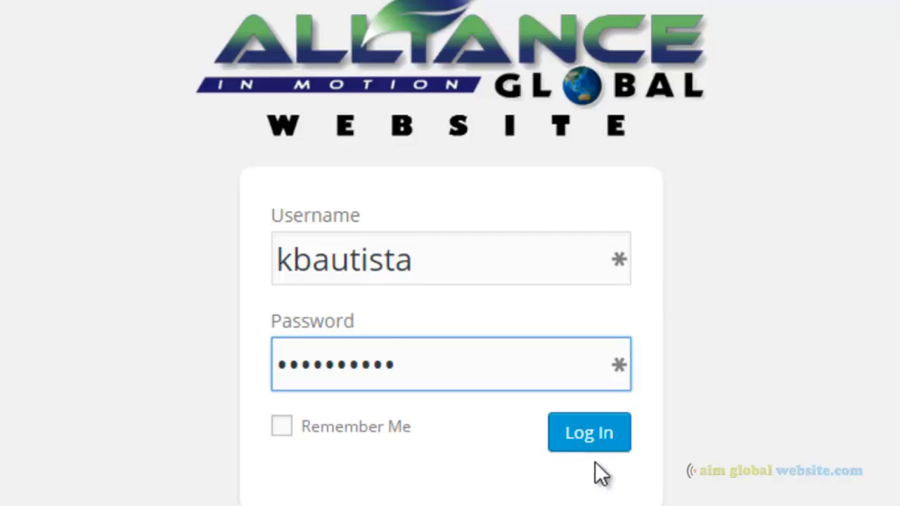
mouse_move(467, 380)
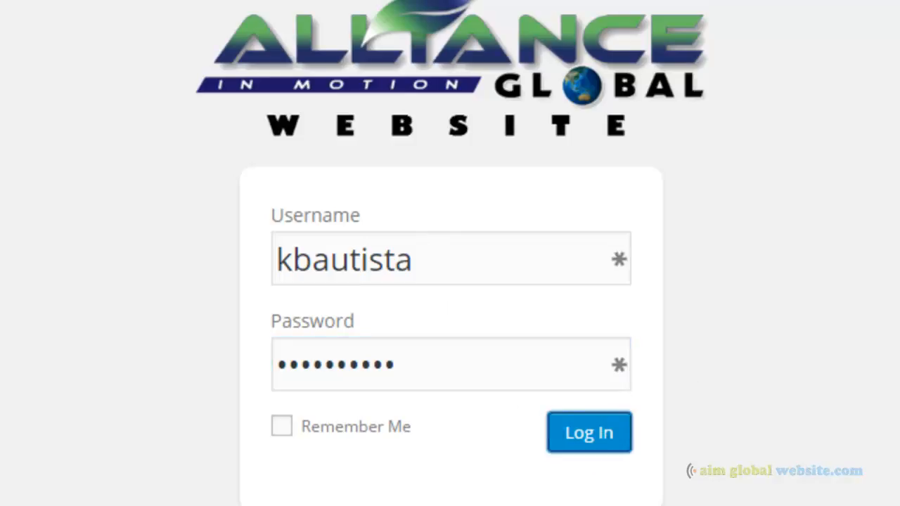
Submit the login form and land on the AIM Global admin Dashboard
click(587, 432)
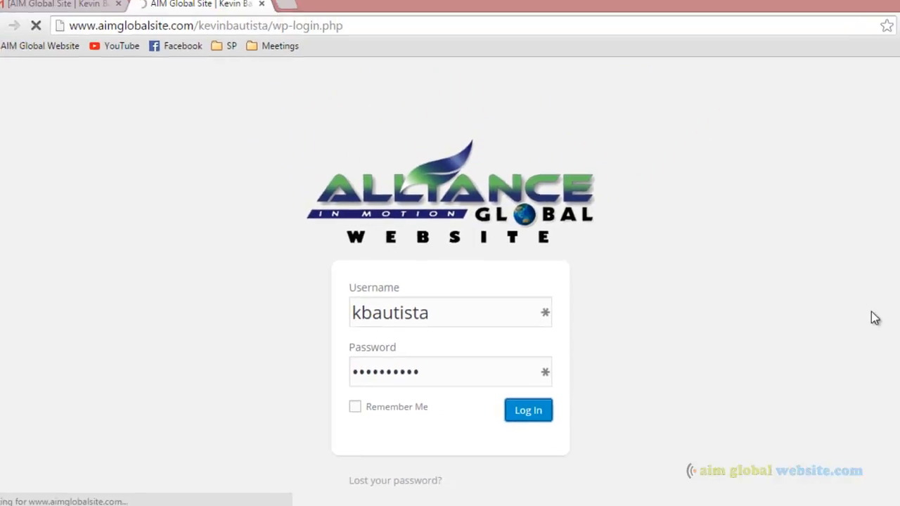
click(528, 411)
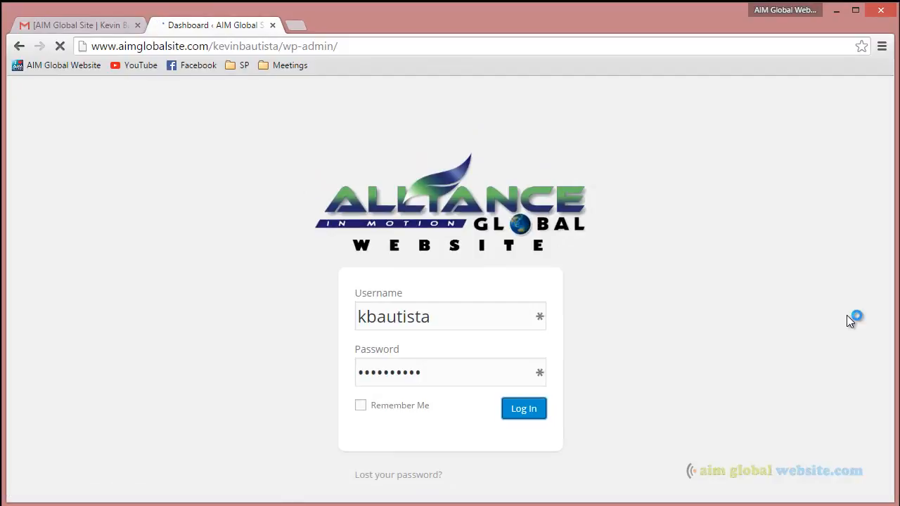
click(523, 408)
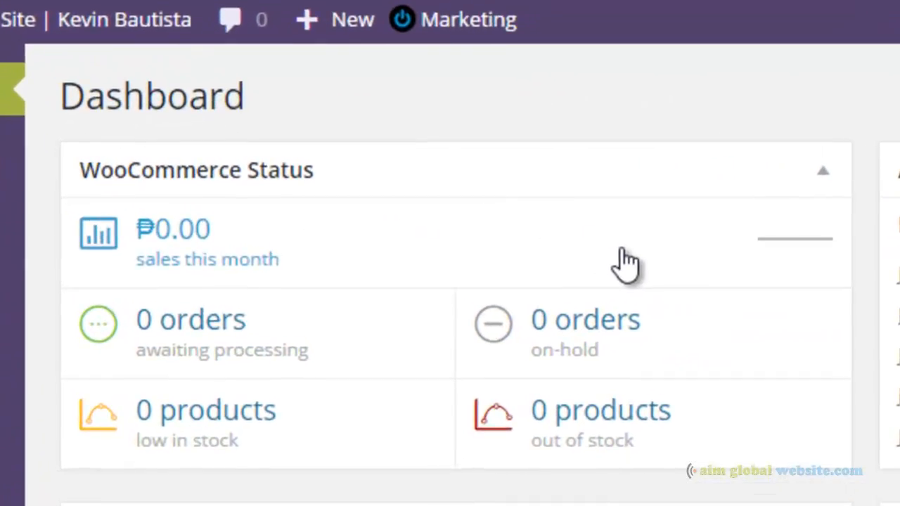
mouse_move(364, 233)
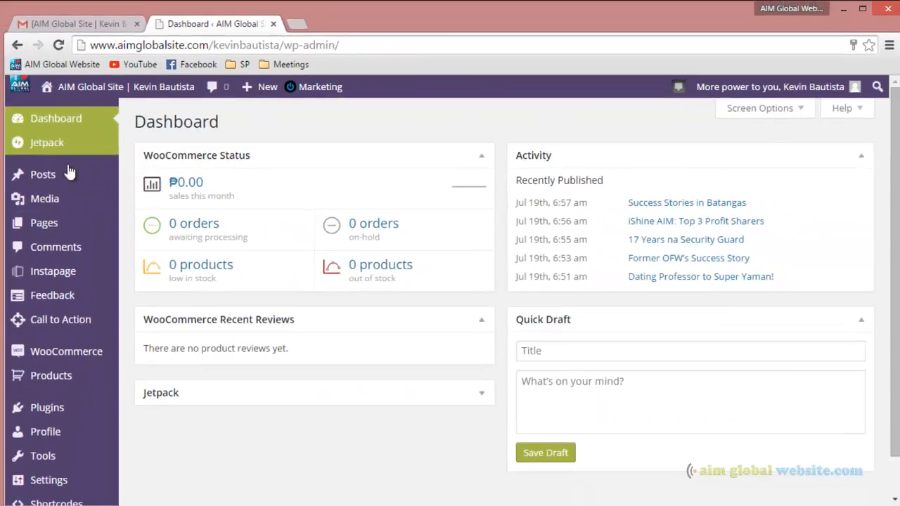
click(42, 174)
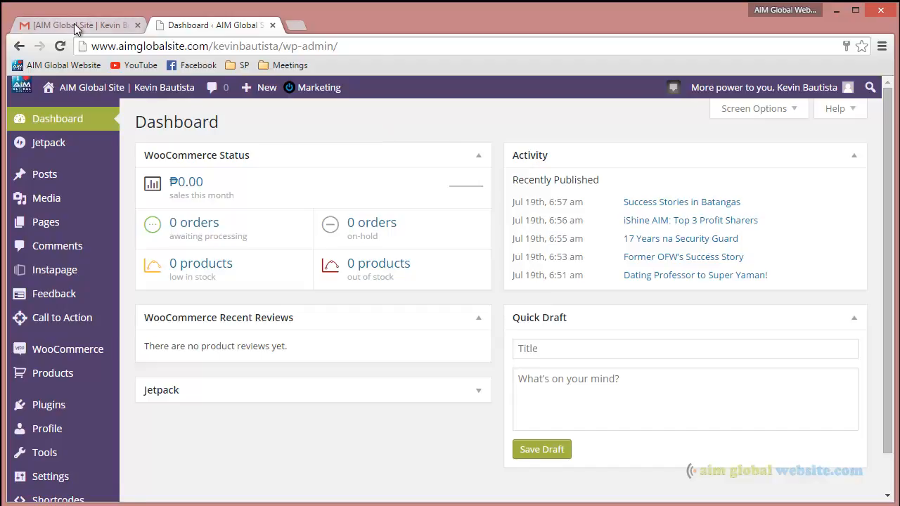
Glance at the Gmail tab, then return to the WordPress dashboard
click(70, 25)
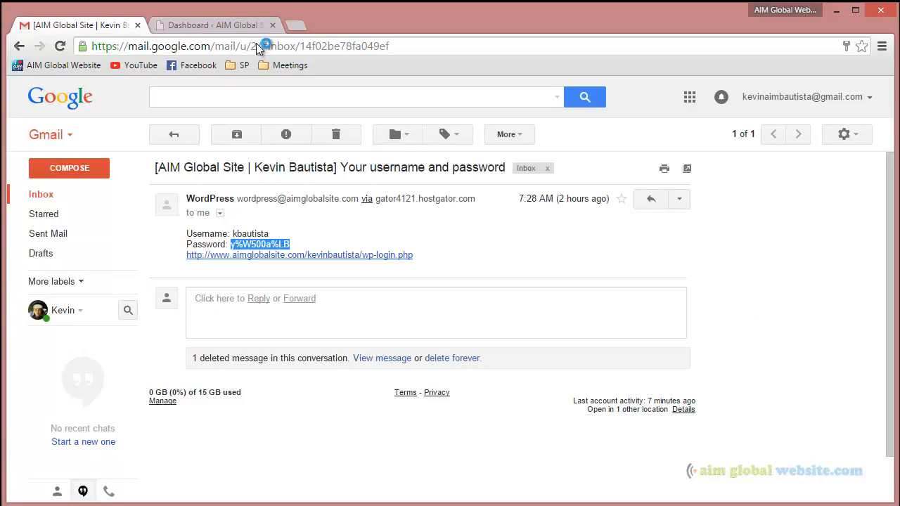
click(211, 26)
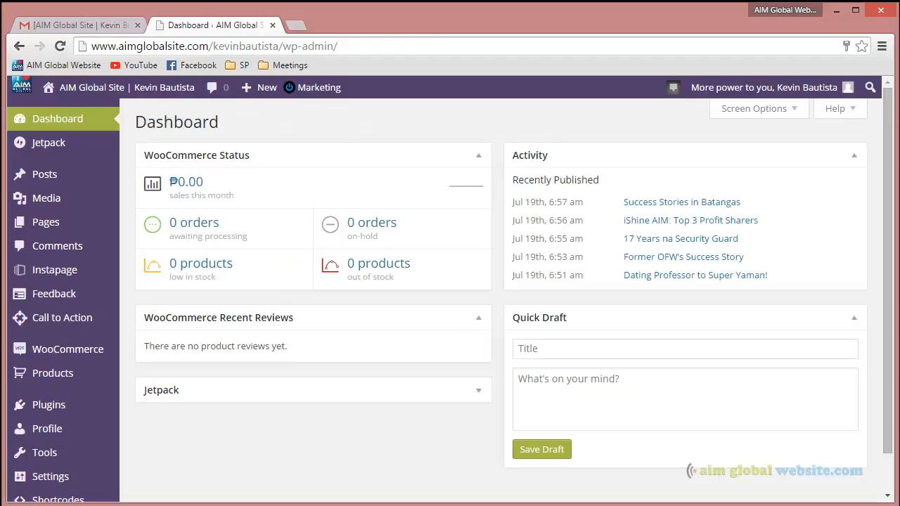